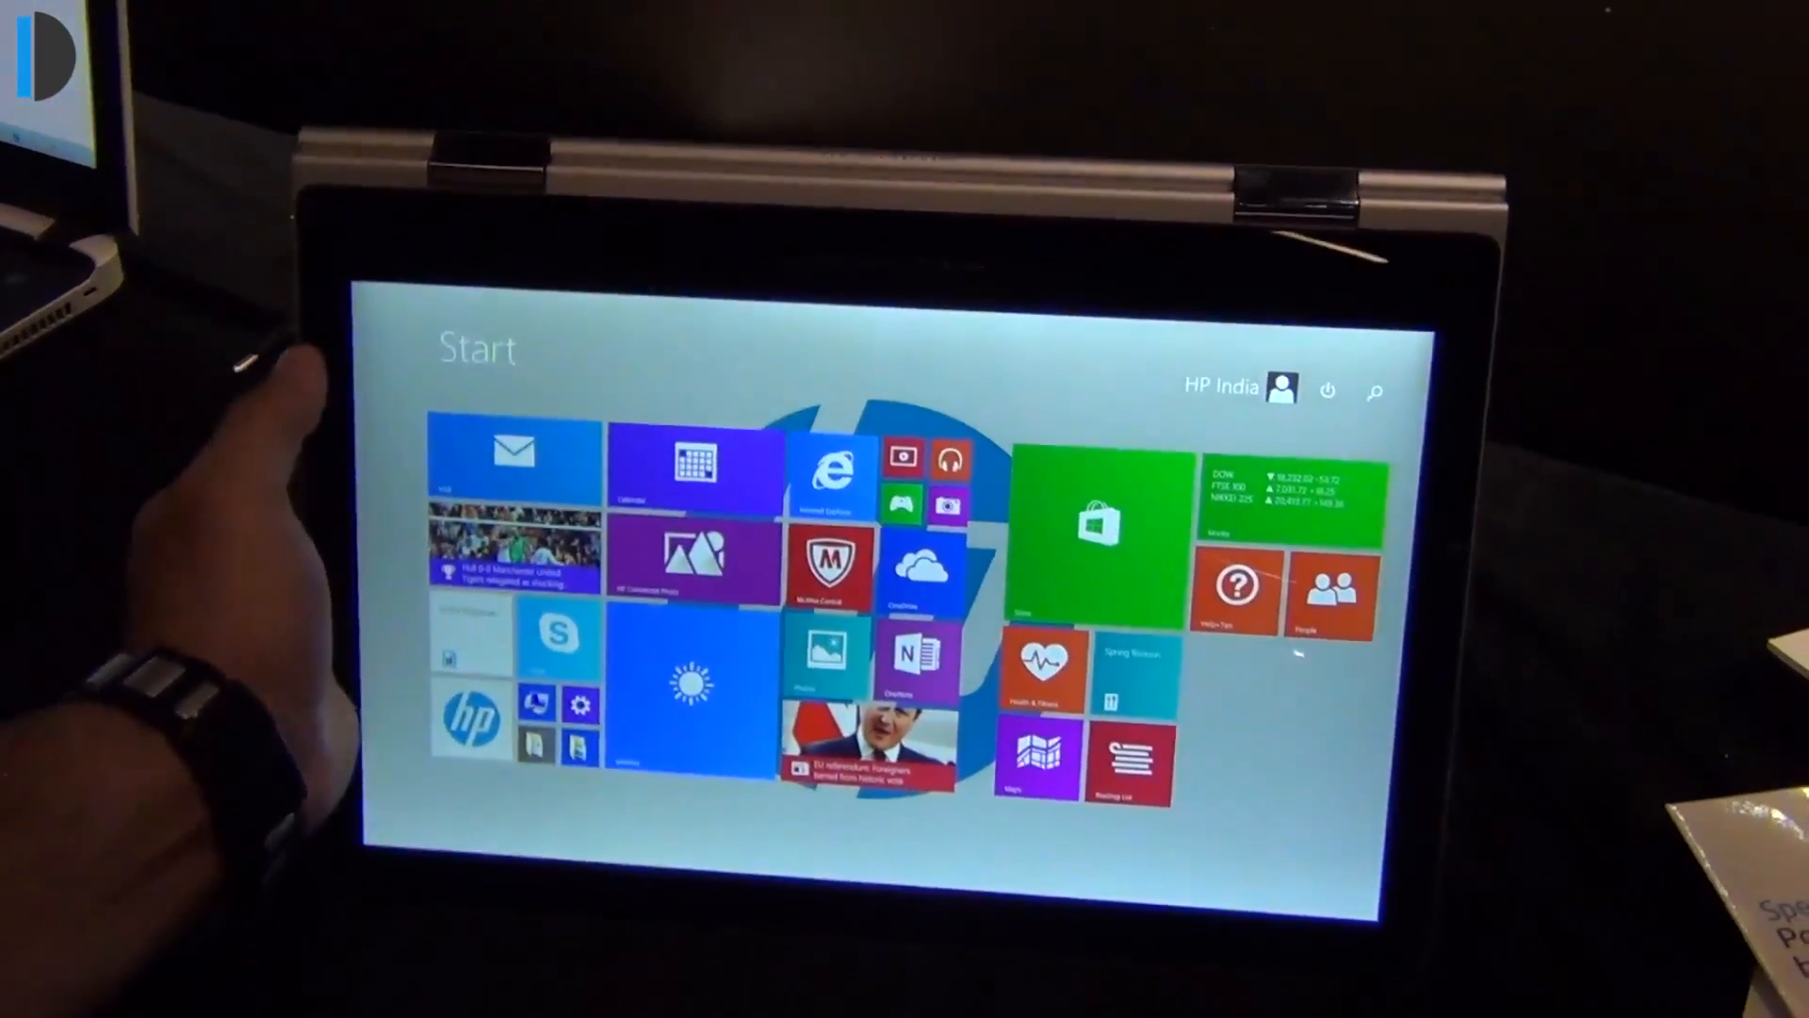
pyautogui.hscroll(3)
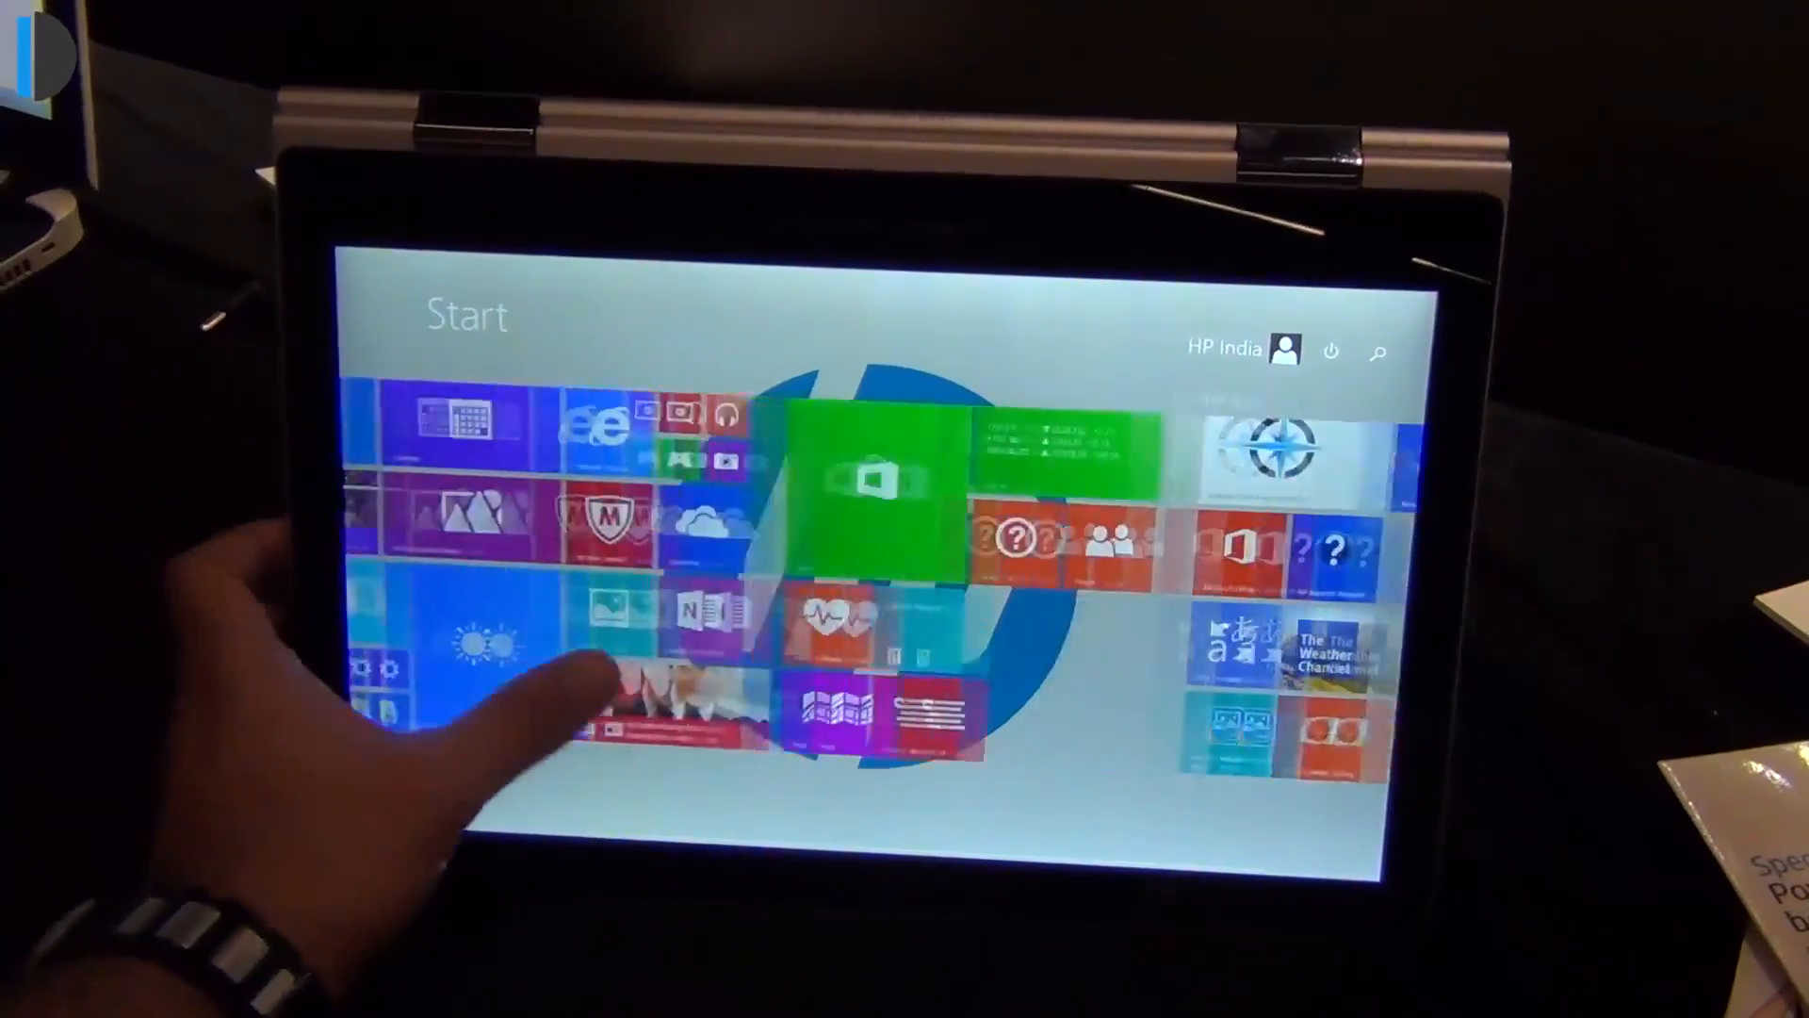